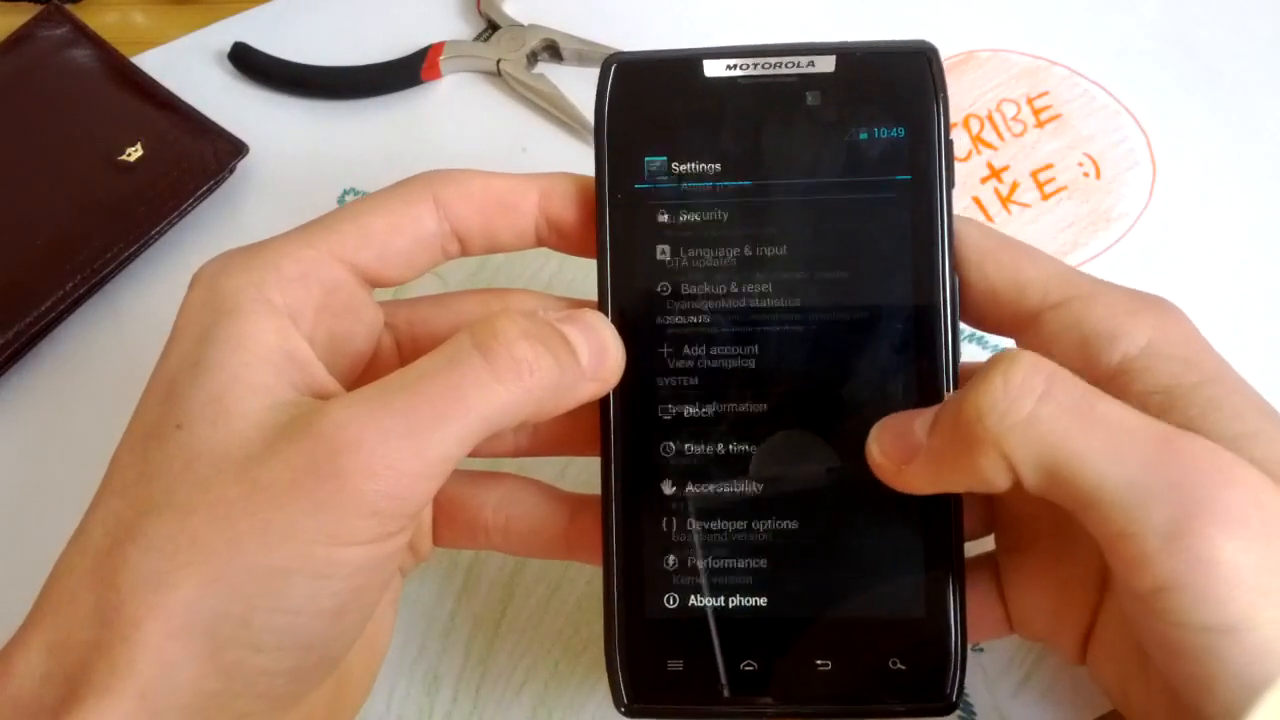
Step: Show the About phone page listing model XT910, Android 4.1.2 and the CyanogenMod version
click(728, 600)
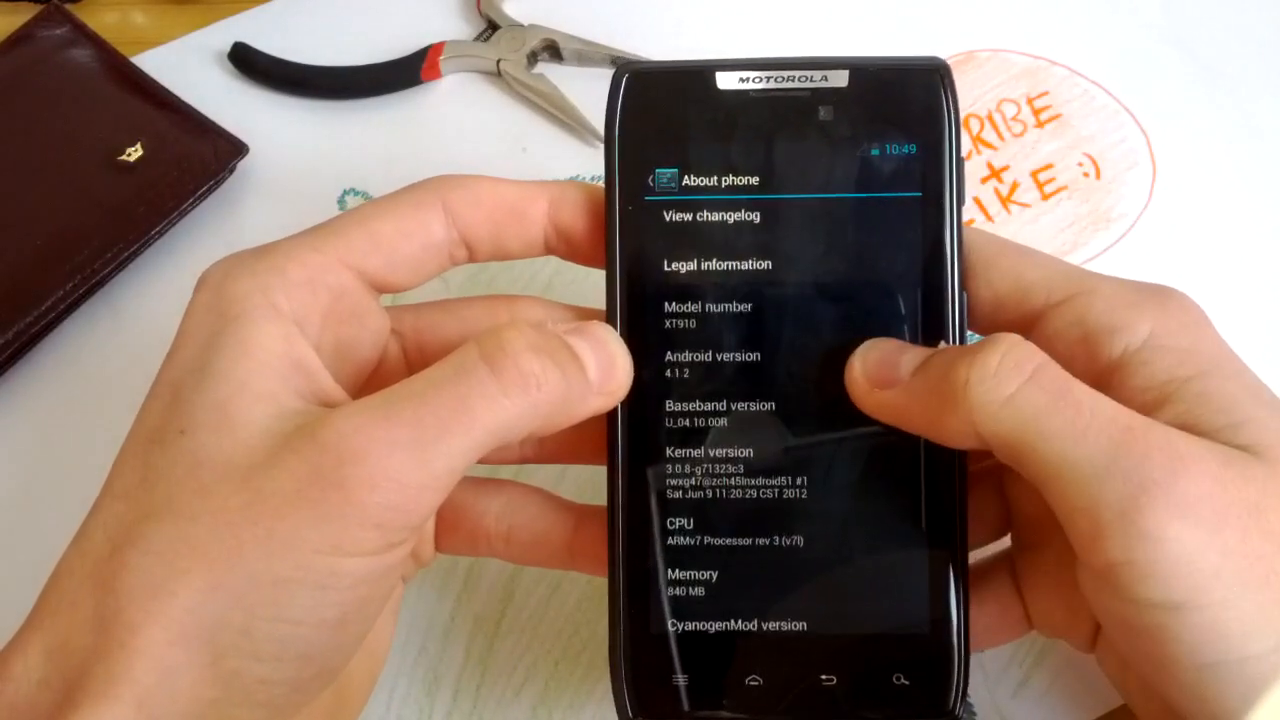